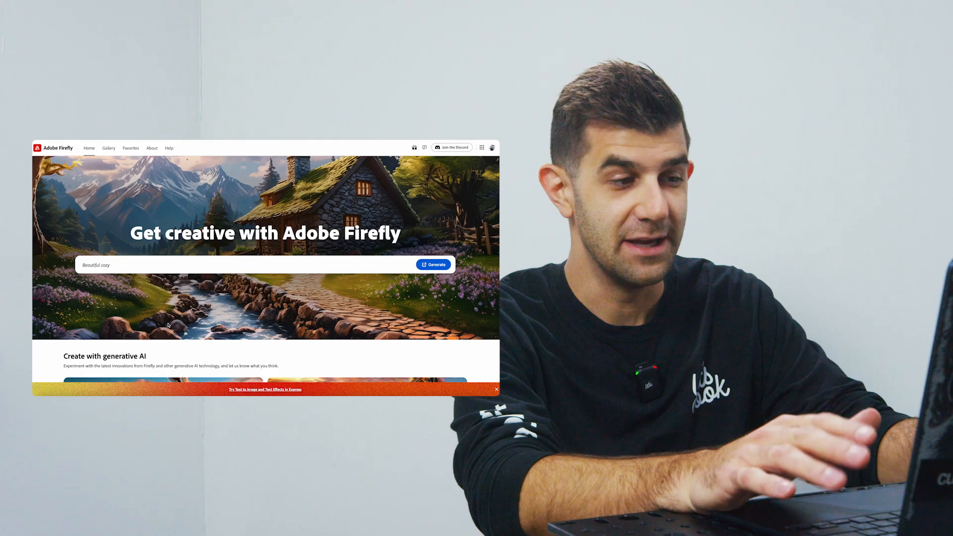
# Generate four cartoon Boston terrier puppies in a bathtub from the home page prompt.
pyautogui.write('A heavenly sk')
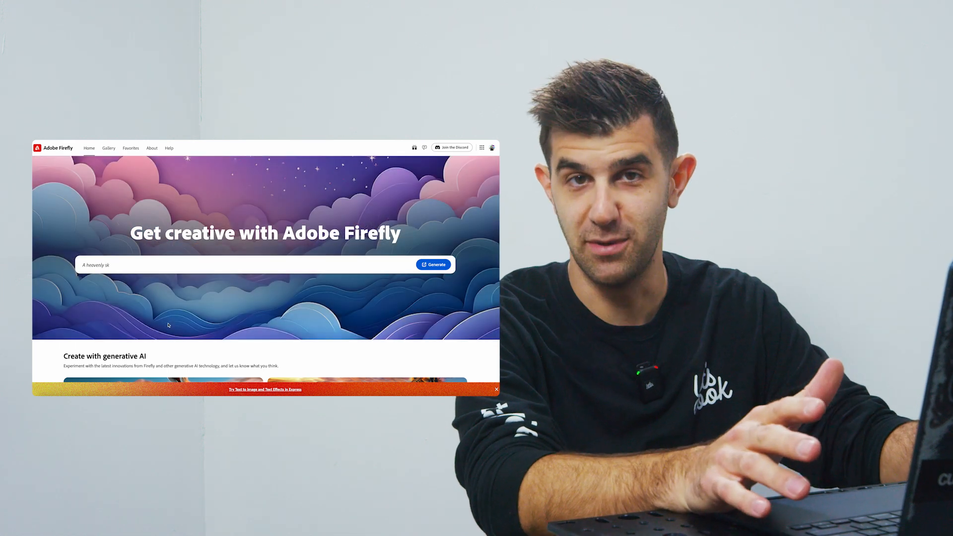
pyautogui.scroll(-3)
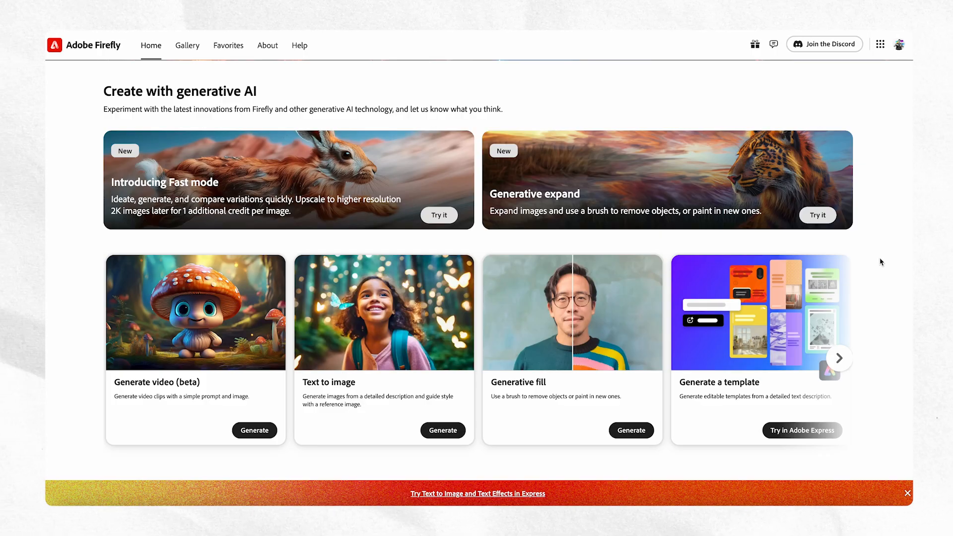
pyautogui.scroll(-3)
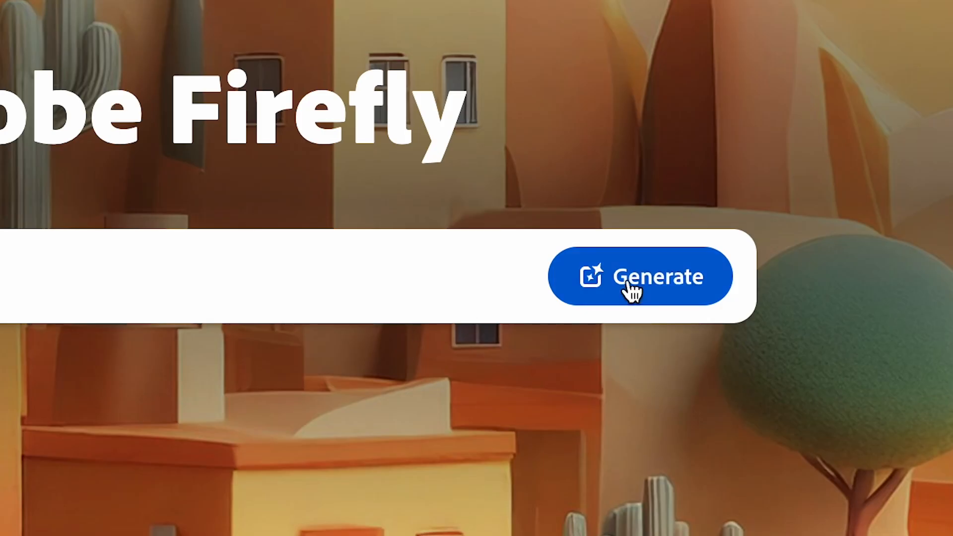
pyautogui.click(640, 276)
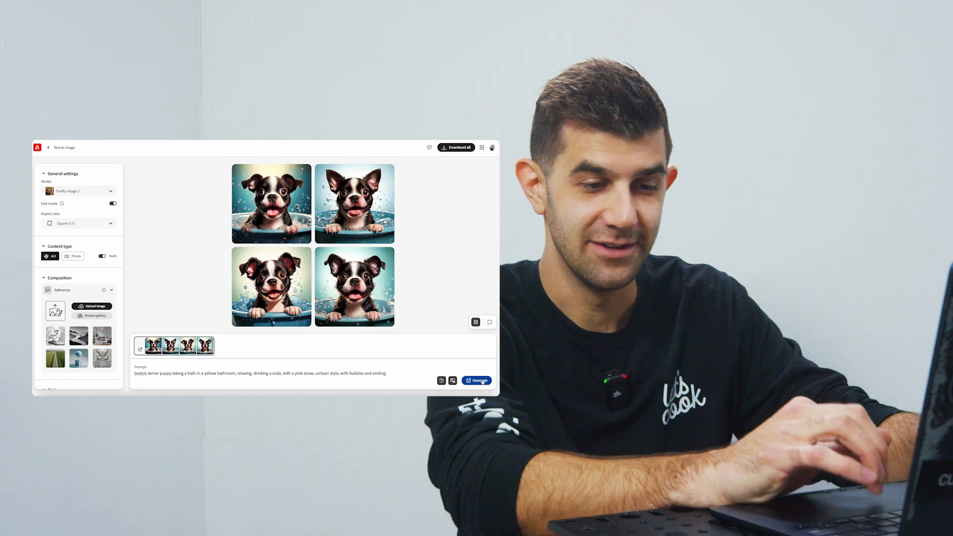
# Generate Boston terrier pups in a yellow bathtub with pink-straw sodas and bubbles.
pyautogui.click(477, 380)
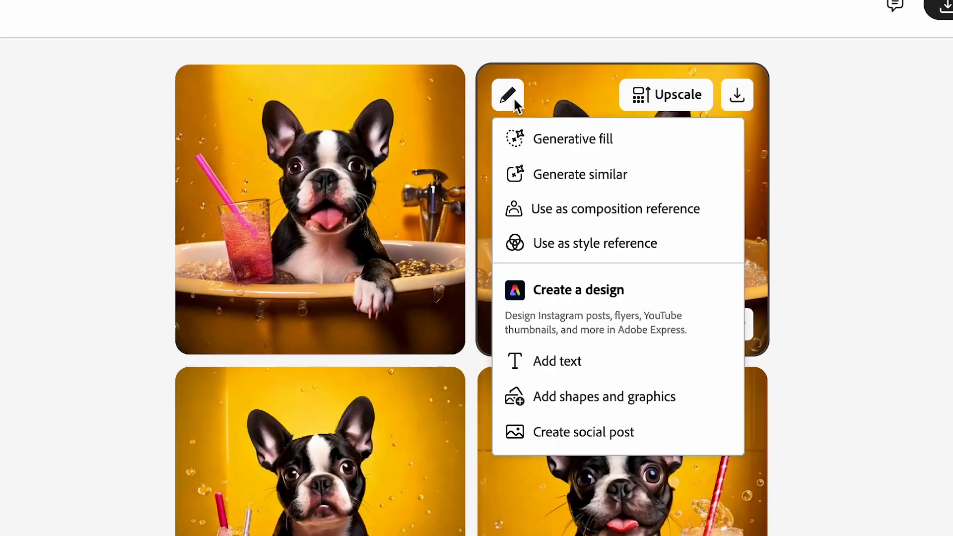
pyautogui.moveTo(579, 305)
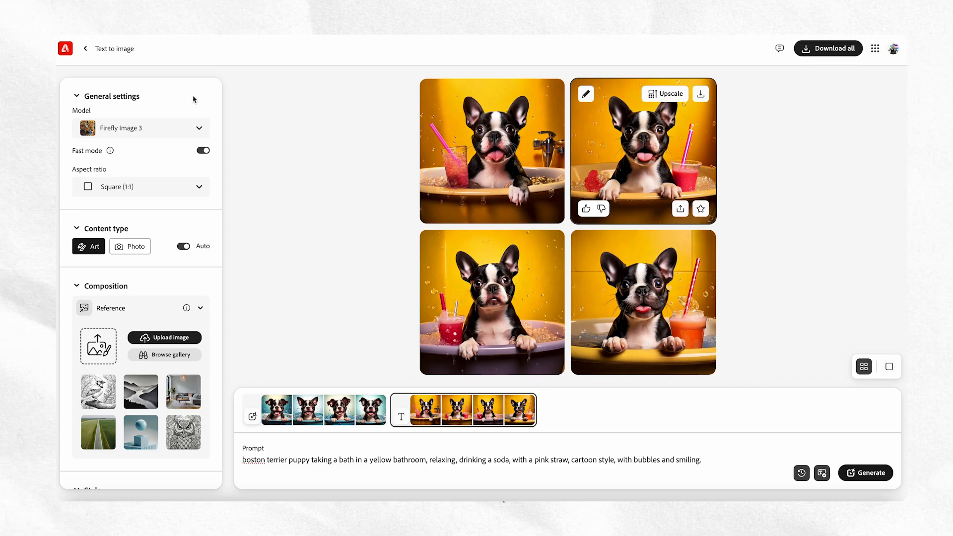
pyautogui.click(140, 186)
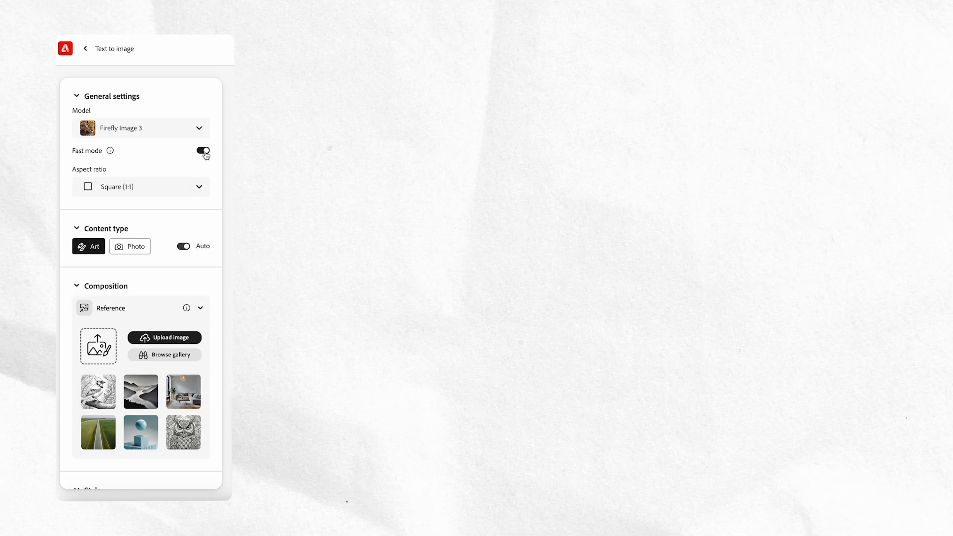
pyautogui.click(865, 472)
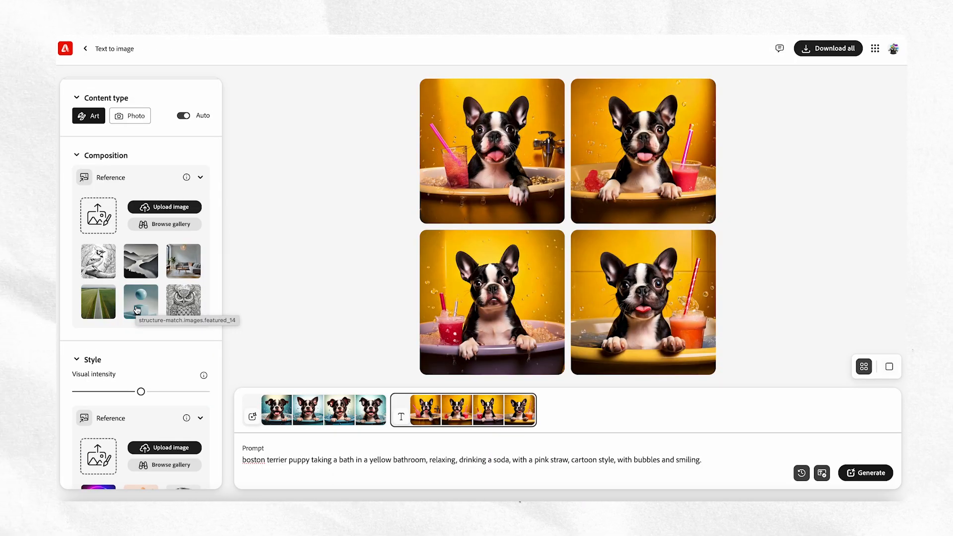
pyautogui.scroll(-3)
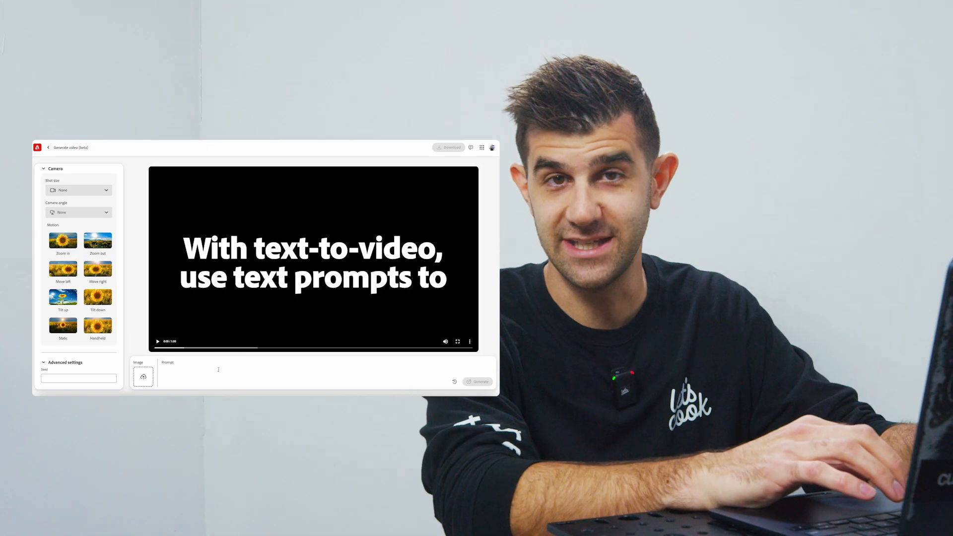
# Describe a cozy winter cabin surrounded by woods with chimney smoke and falling snowflakes.
pyautogui.write('A cozy winter cabin in the woods with smoke curling from the chimney,')
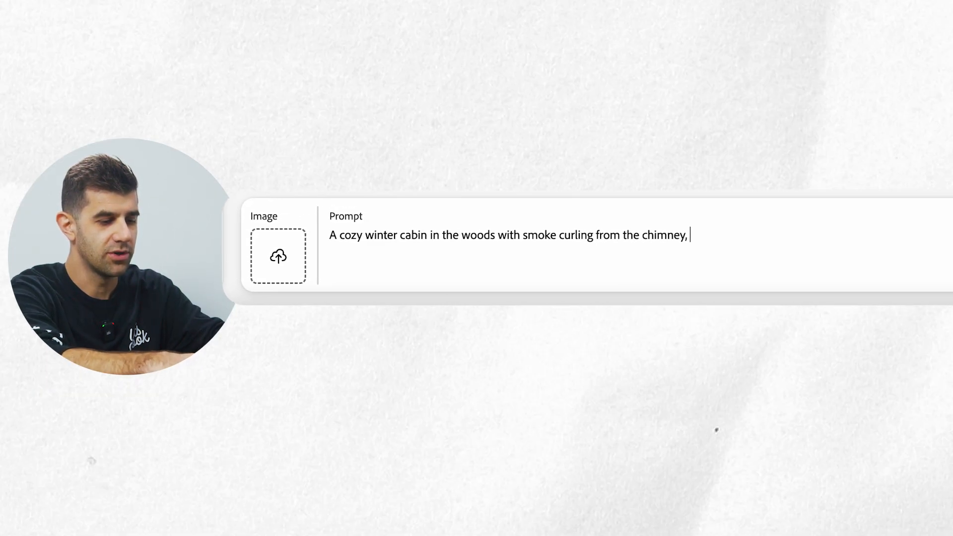
pyautogui.write('surrounded by gently falling snowflakes')
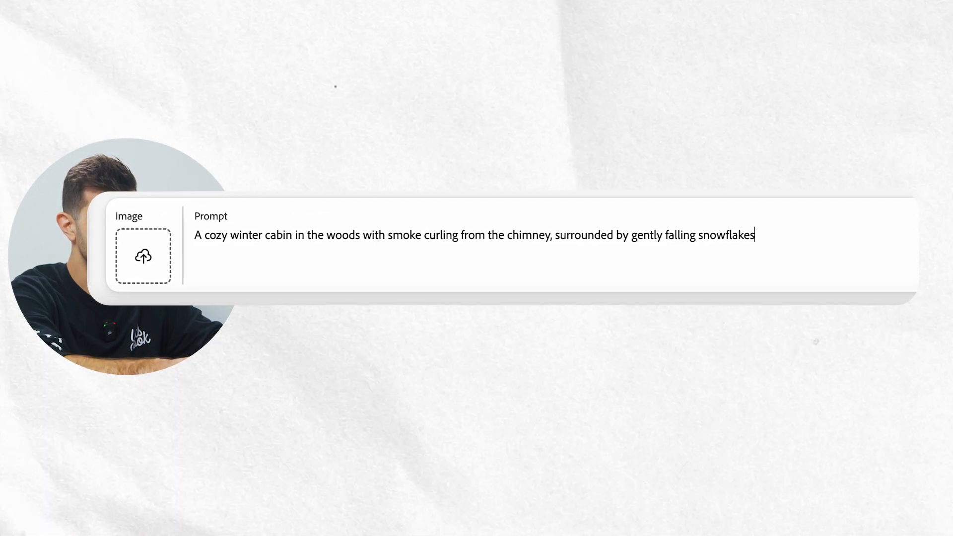
pyautogui.click(847, 478)
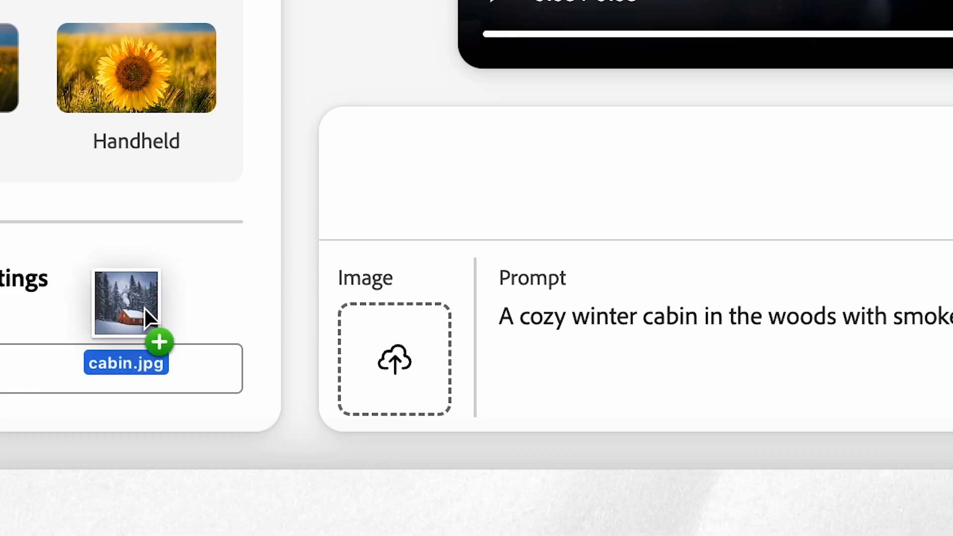
# Drop cabin.jpg from the desktop into the video's reference image slot.
pyautogui.moveTo(126, 302); pyautogui.dragTo(394, 358)
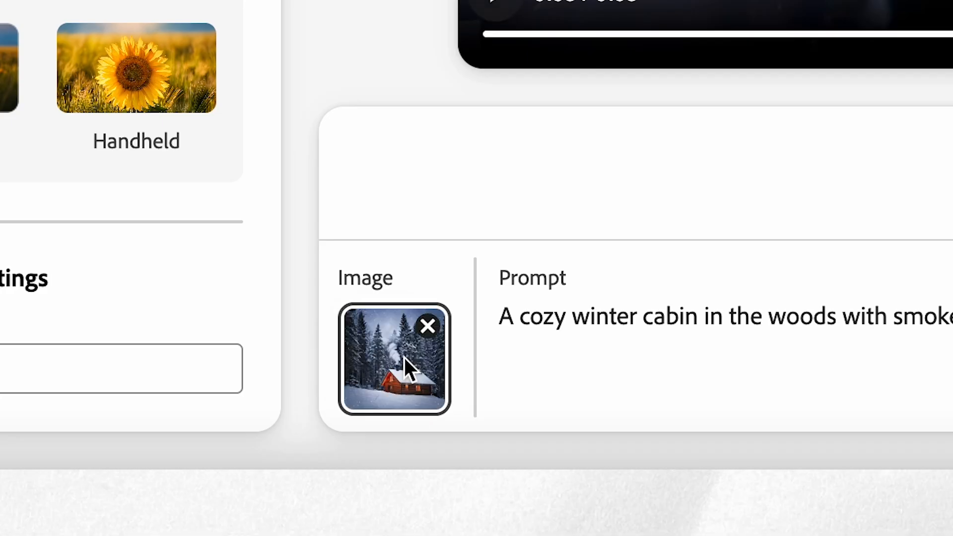
pyautogui.click(463, 381)
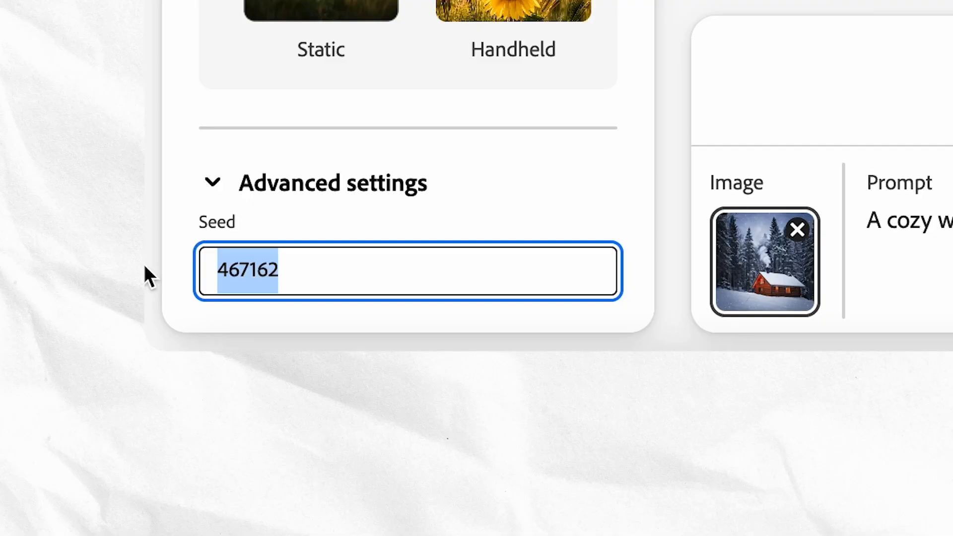
# Replace the random seed 467162 with 434343 in Advanced settings.
pyautogui.write('434343')
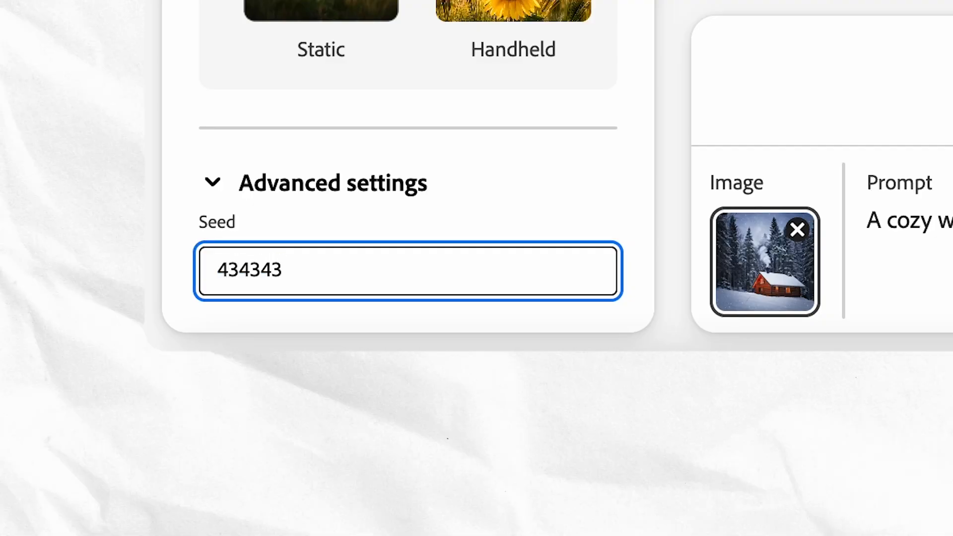